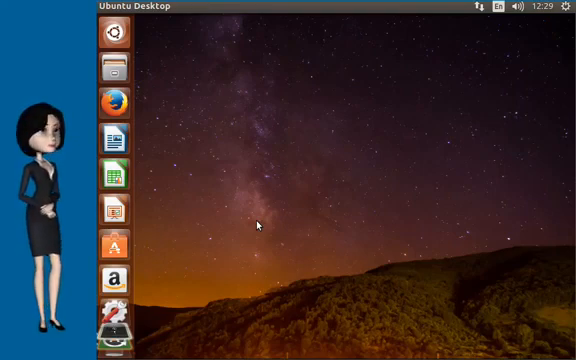
# - Open a terminal from the desktop and check the installed Java version, 1.8.0_144
pyautogui.rightClick(258, 225)
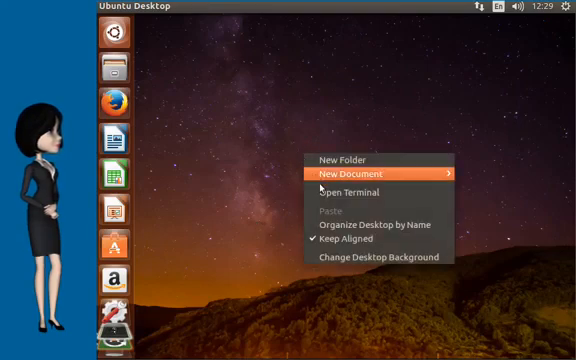
pyautogui.click(343, 192)
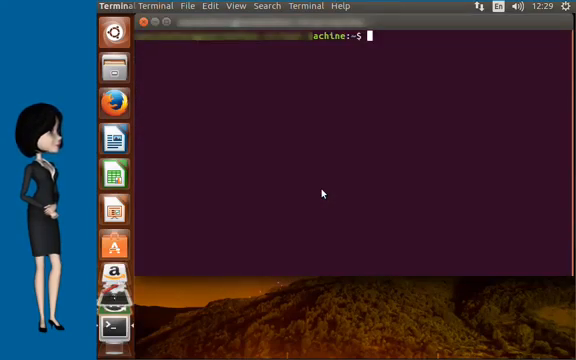
pyautogui.write('java -version')
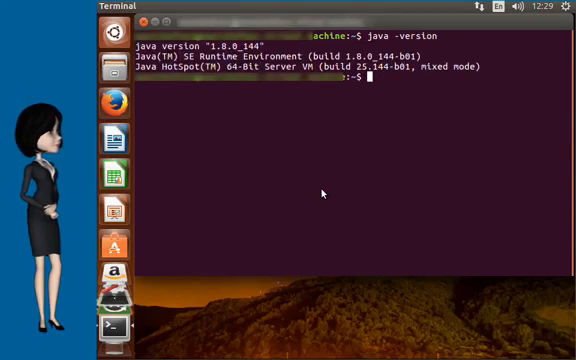
pyautogui.write('j')
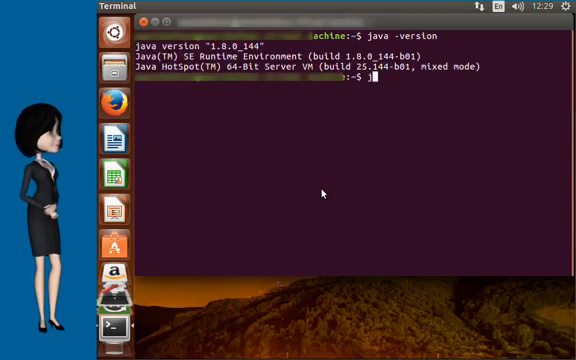
# - Run java -XX:+PrintFlagsFinal -version filtered by grep for HeapSize, PermSize and ThreadStackSize
pyautogui.write('java')
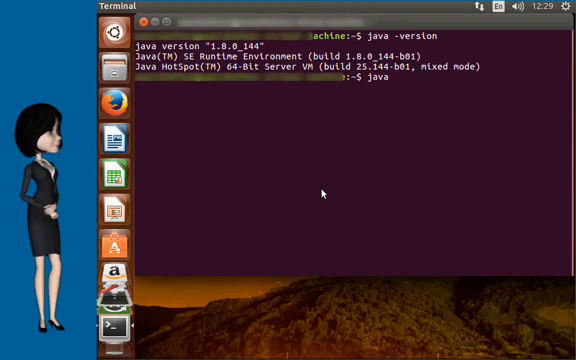
pyautogui.write('-XX')
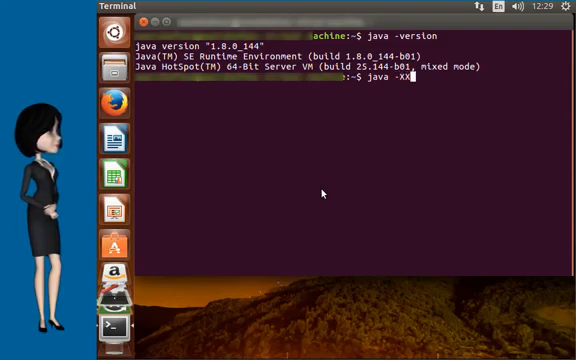
pyautogui.write(':+')
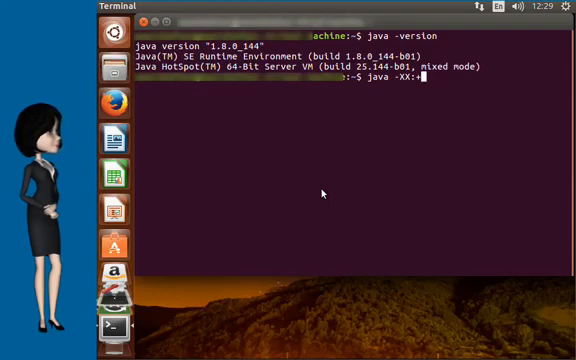
pyautogui.write('Print')
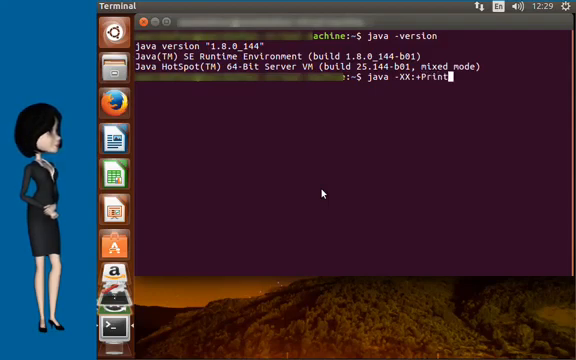
pyautogui.write('FlagsFinal')
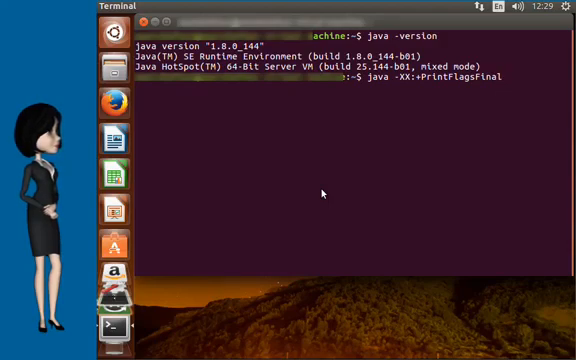
pyautogui.write('-version |')
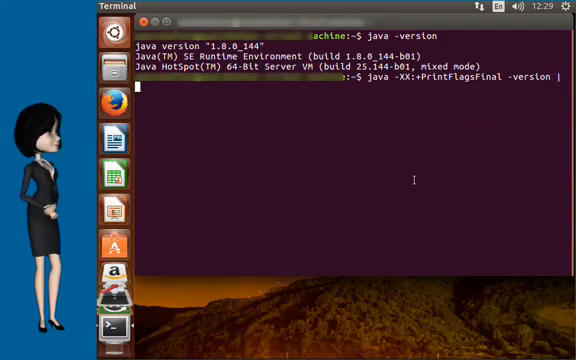
pyautogui.write('g')
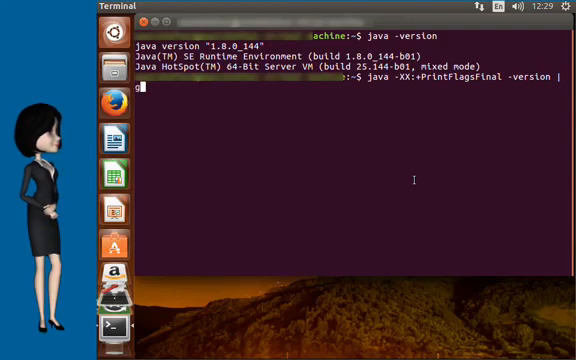
pyautogui.write('rep')
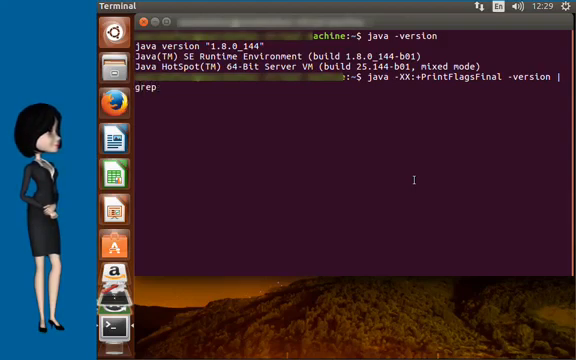
pyautogui.write('-iE')
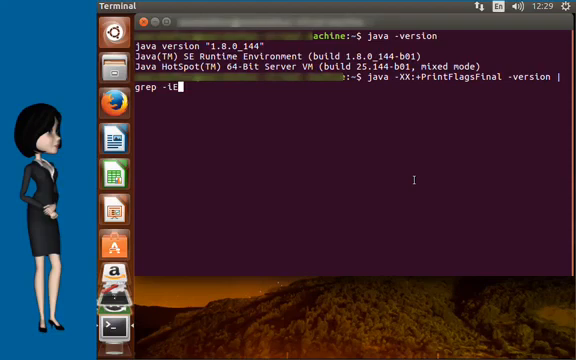
pyautogui.write("'H")
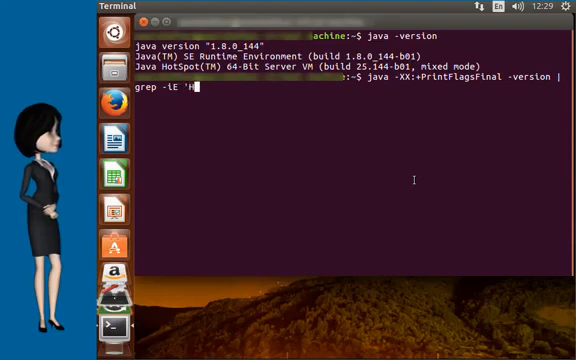
pyautogui.write('eapSize|')
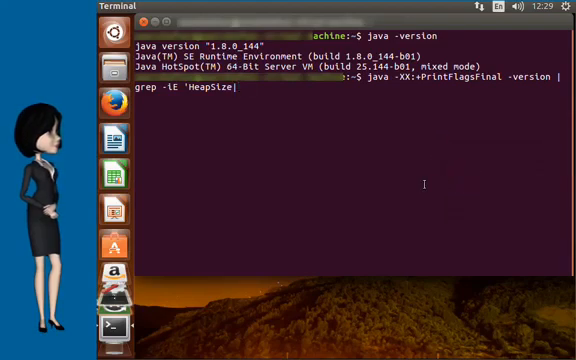
pyautogui.write('Per')
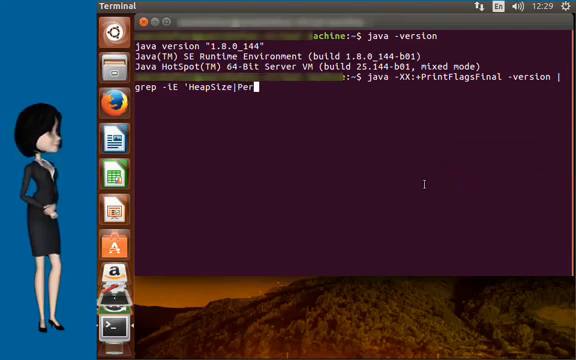
pyautogui.write('mSize|')
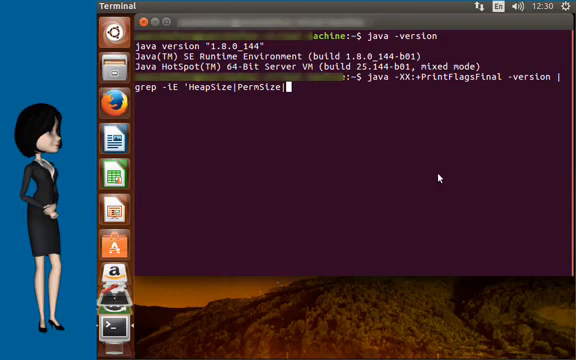
pyautogui.write('threads')
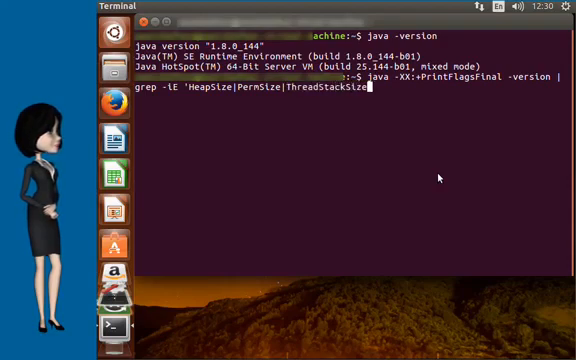
pyautogui.write("'")
pyautogui.press('Return')
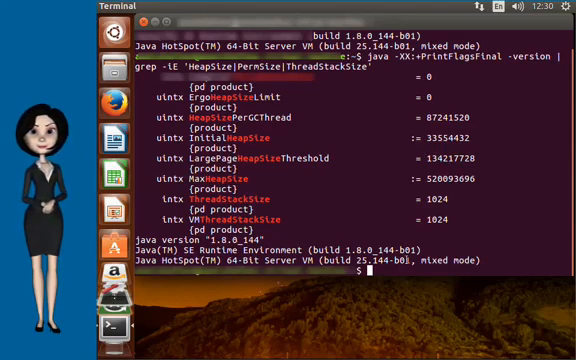
pyautogui.write('java')
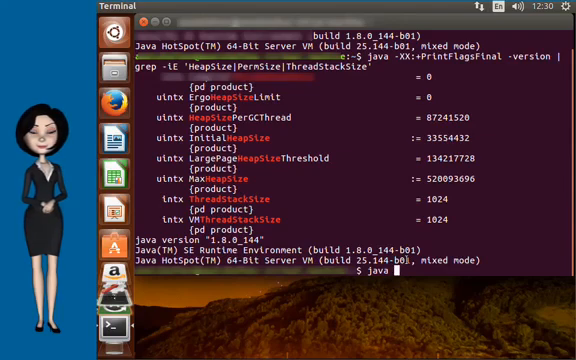
pyautogui.write('-X')
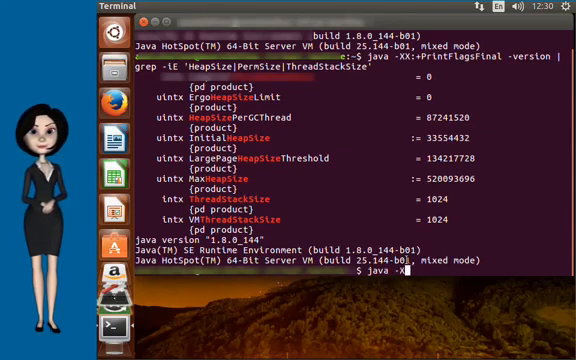
pyautogui.write('ms')
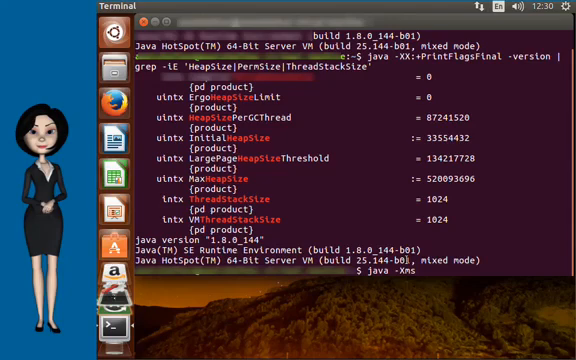
pyautogui.write('512')
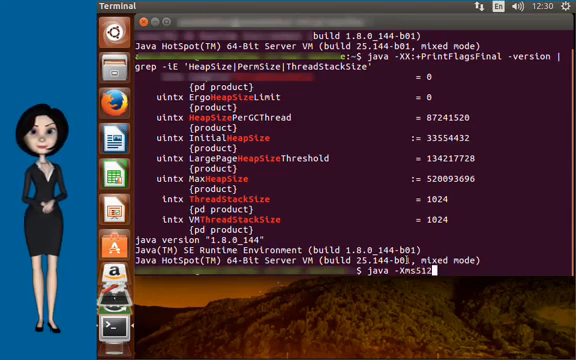
pyautogui.write('m')
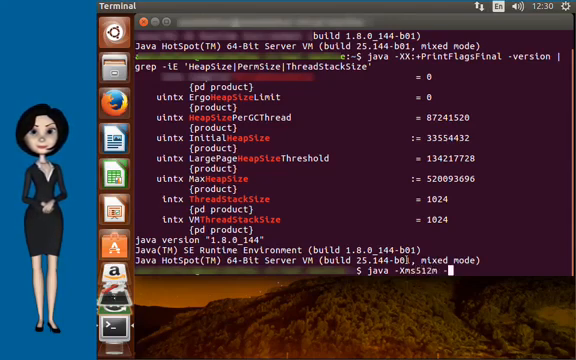
pyautogui.write('-Xmx')
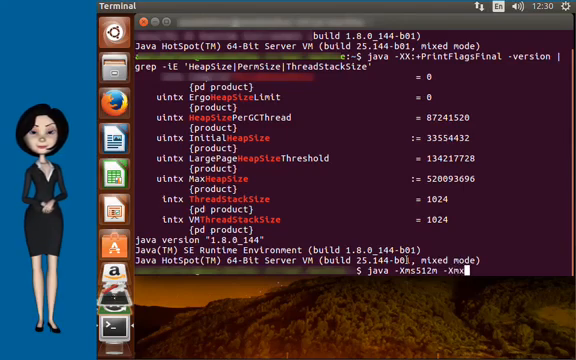
pyautogui.write('102')
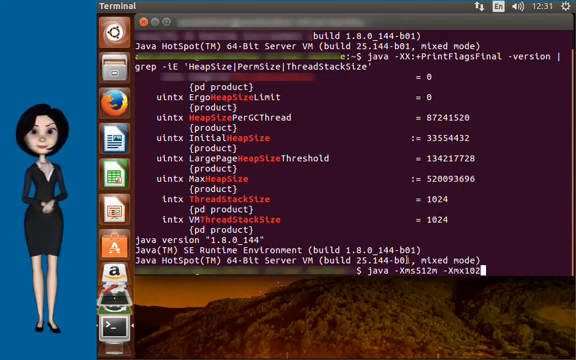
pyautogui.write('4m')
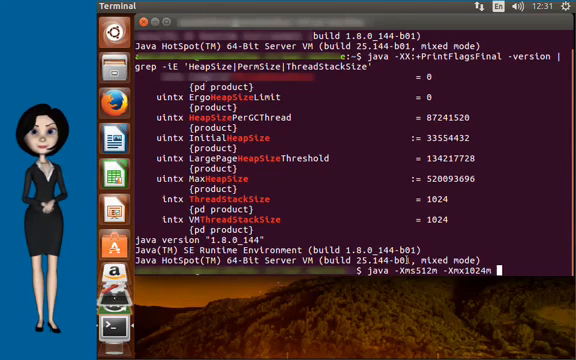
pyautogui.write('Some')
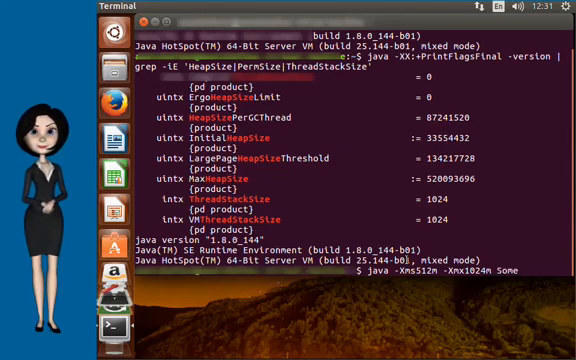
pyautogui.write('JavaApp')
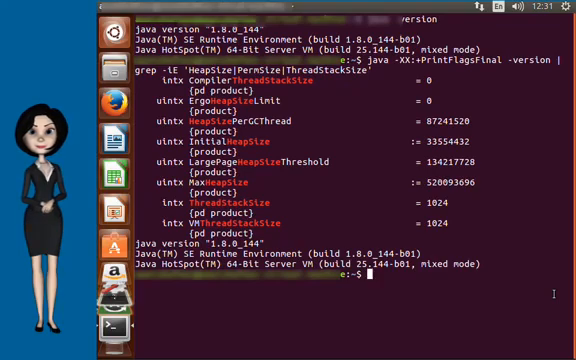
# - Draft a java command for SomeJavaApp with -XX:PermSize=64 and -XX:MaxPermSize=128m
pyautogui.write('java')
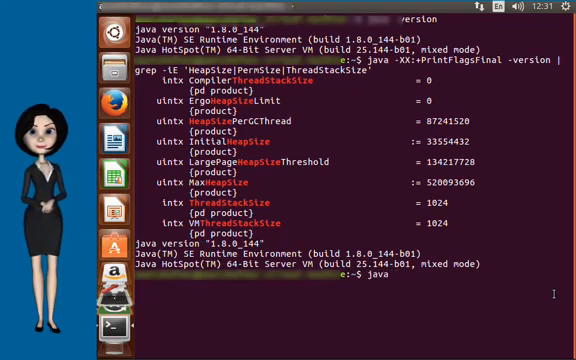
pyautogui.write('-XX:')
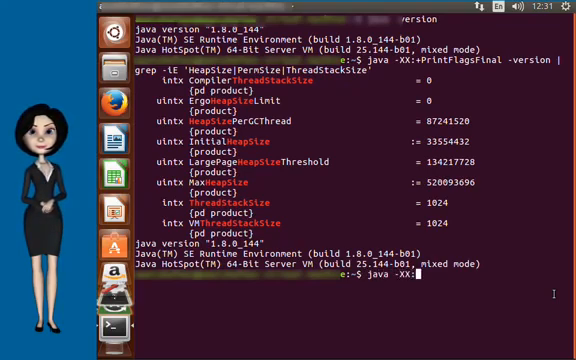
pyautogui.write('PermSize')
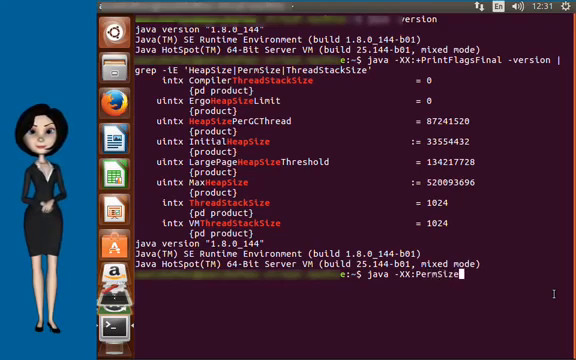
pyautogui.write('=64')
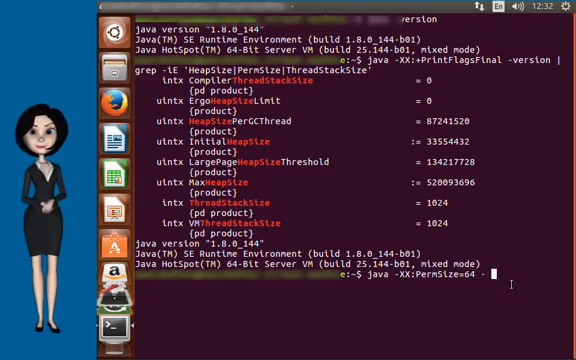
pyautogui.write('-xx')
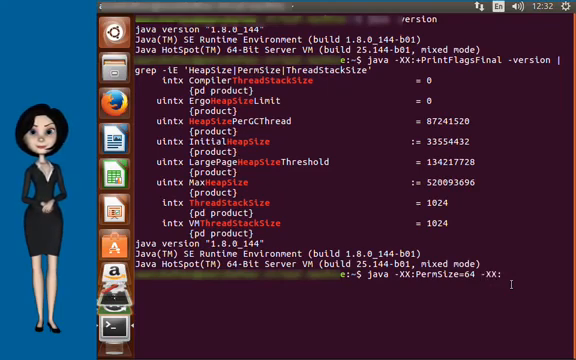
pyautogui.write('max')
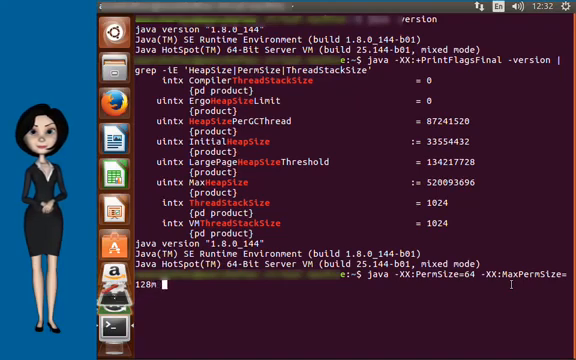
pyautogui.write('SomeJava')
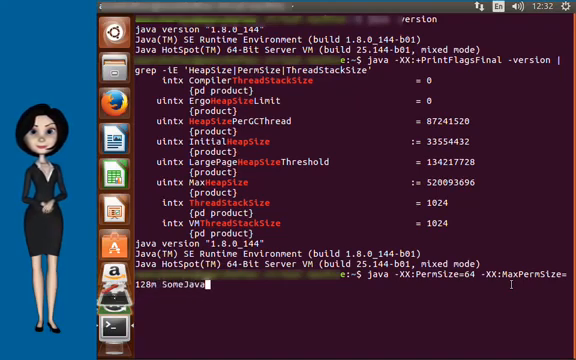